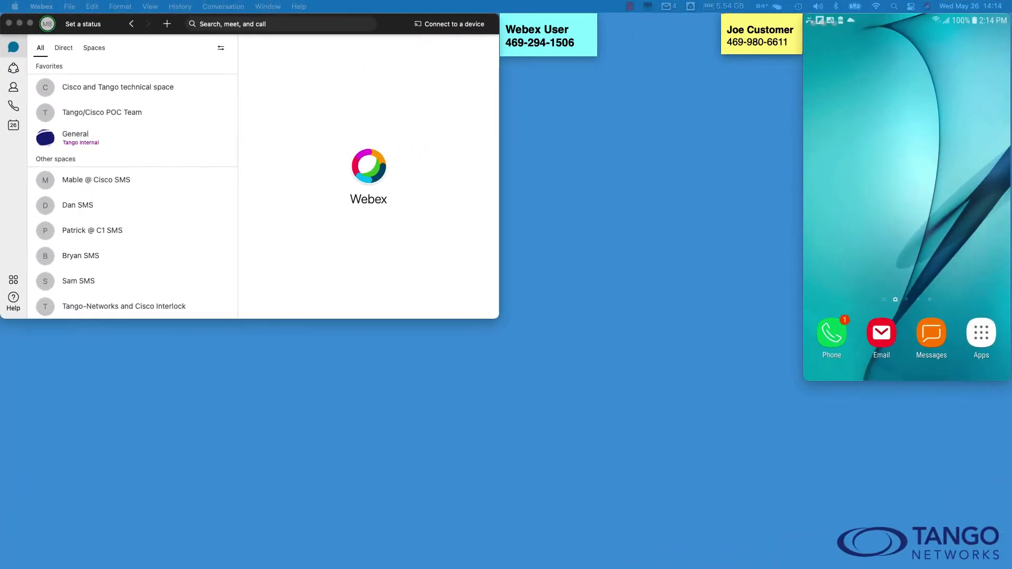
mouse_move(16, 183)
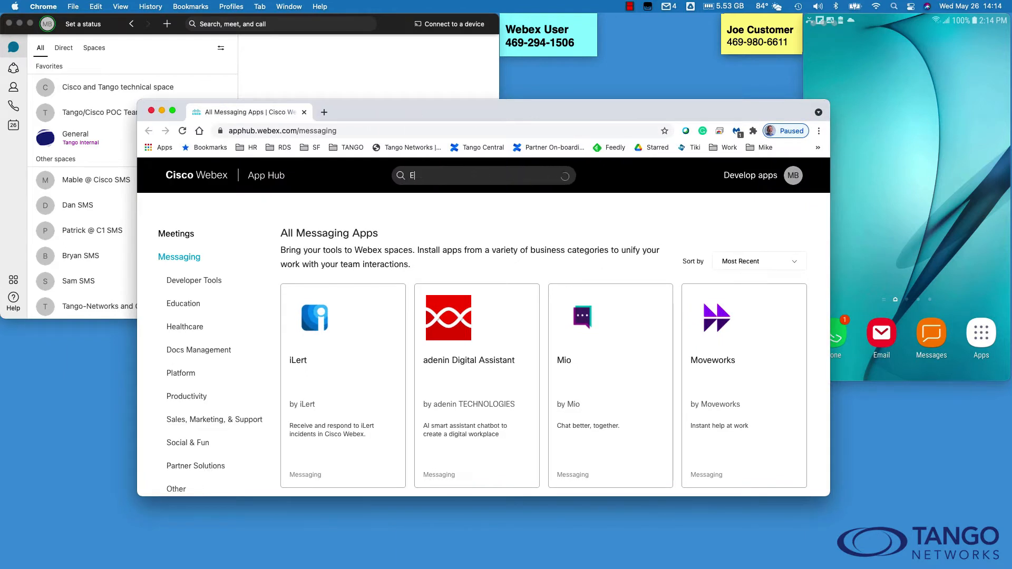
- Add the Enterprise Text Messaging bot from App Hub as a direct message and return to Webex
type("nterprise")
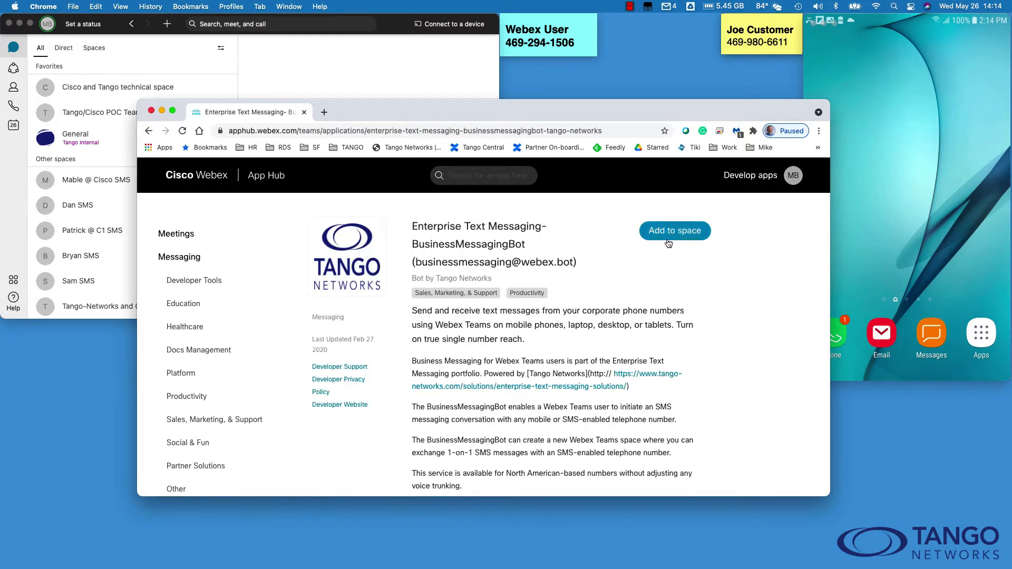
left_click(674, 231)
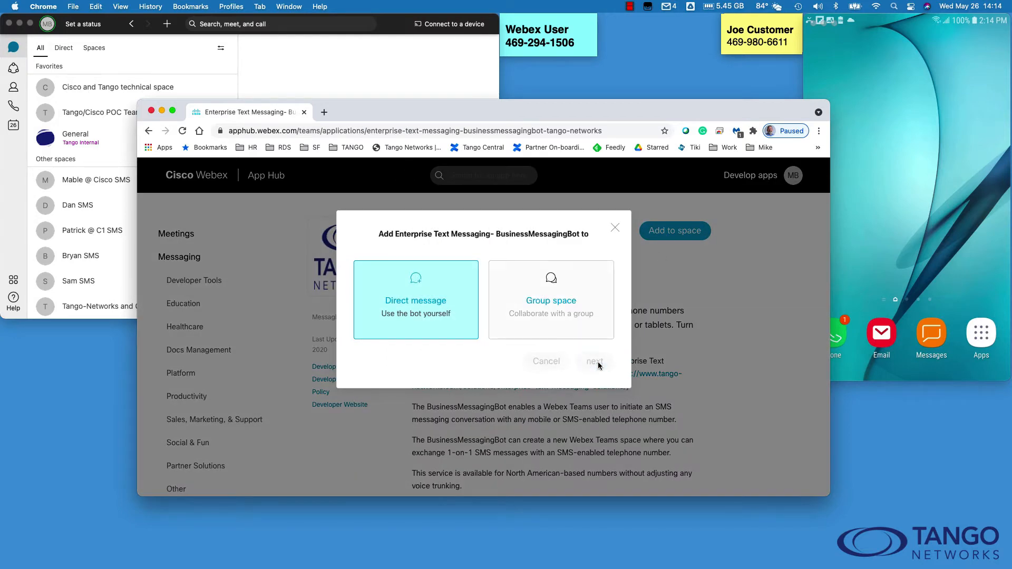
left_click(594, 360)
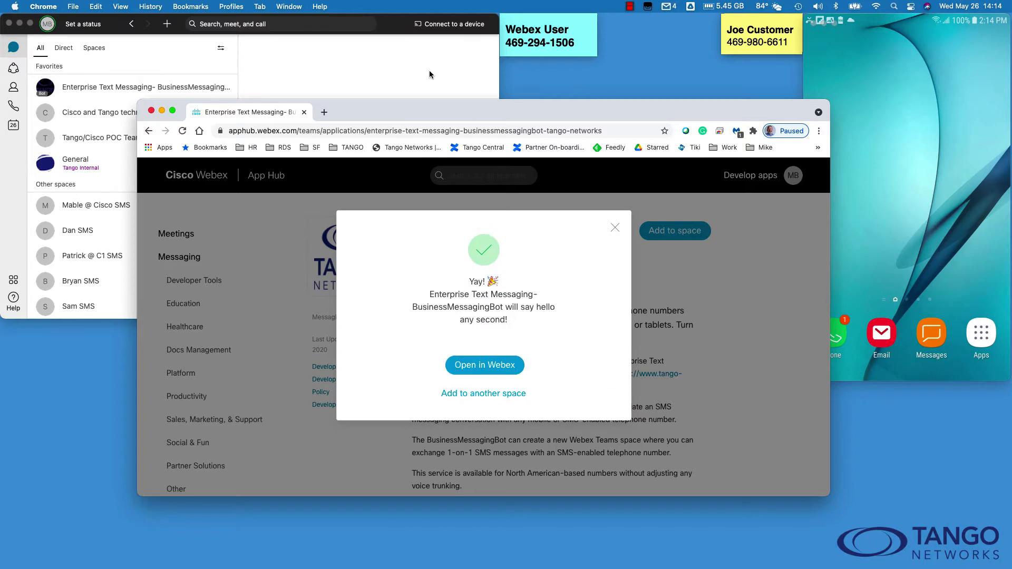
left_click(484, 365)
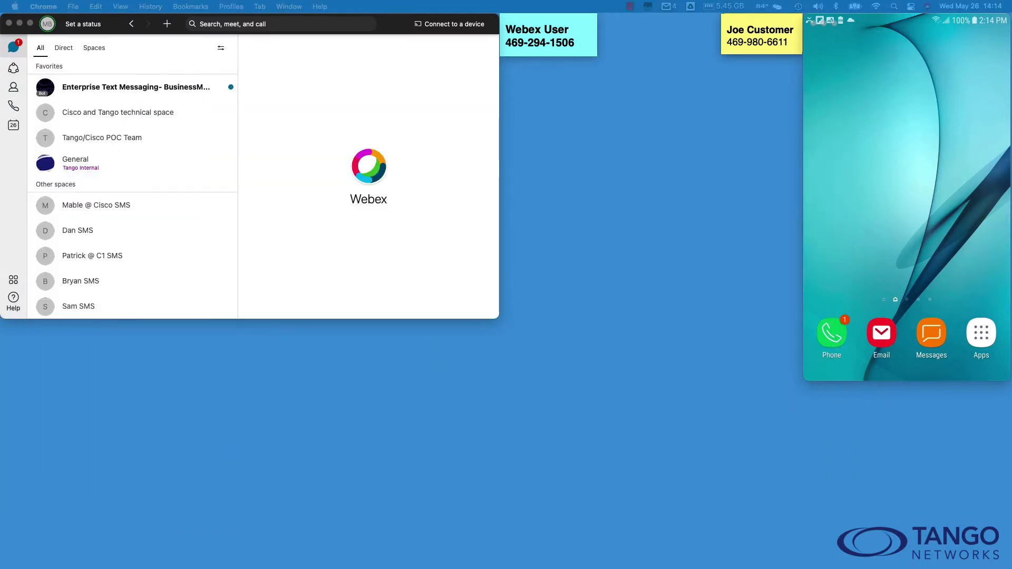
mouse_move(126, 88)
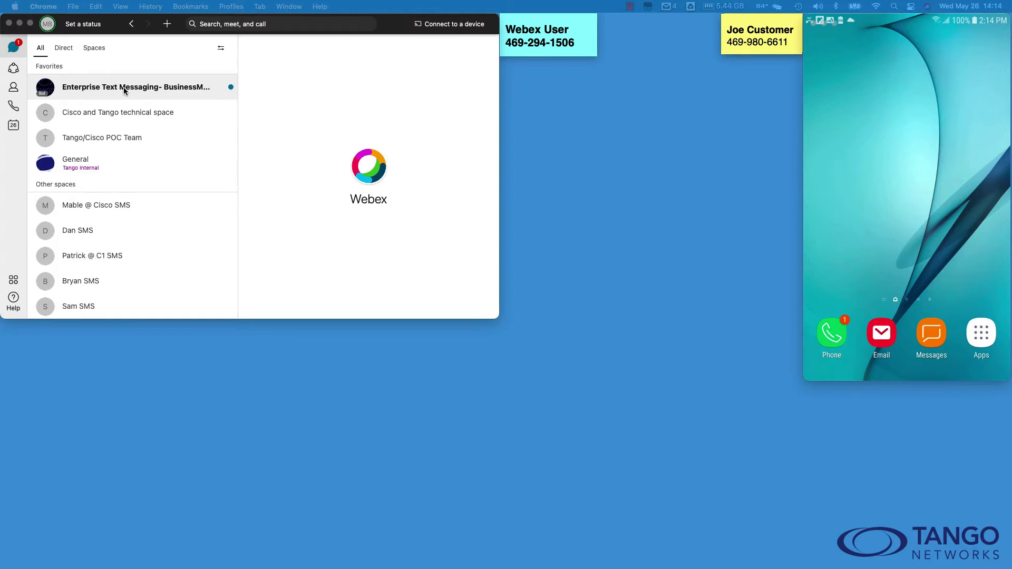
mouse_move(603, 106)
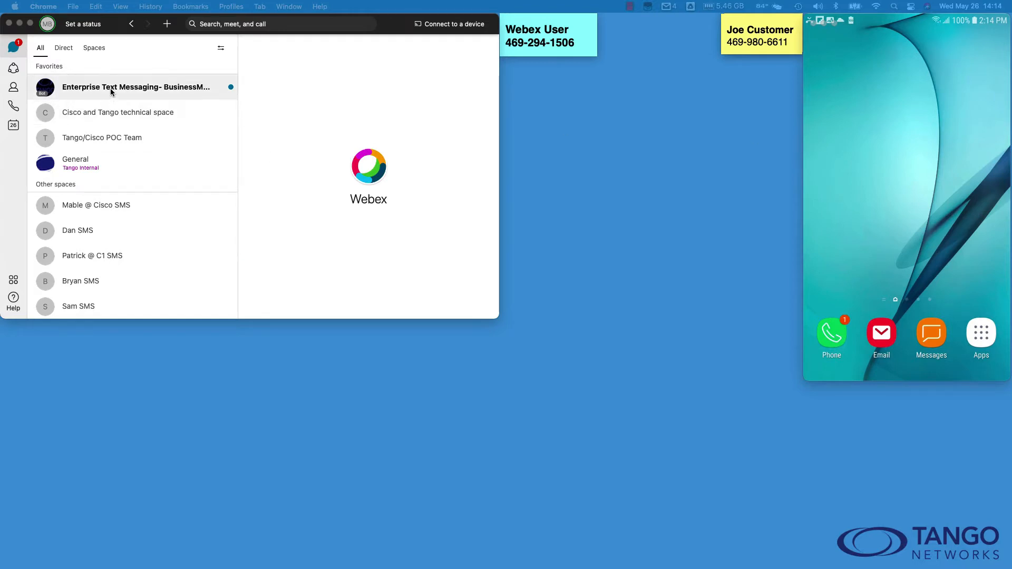
left_click(136, 86)
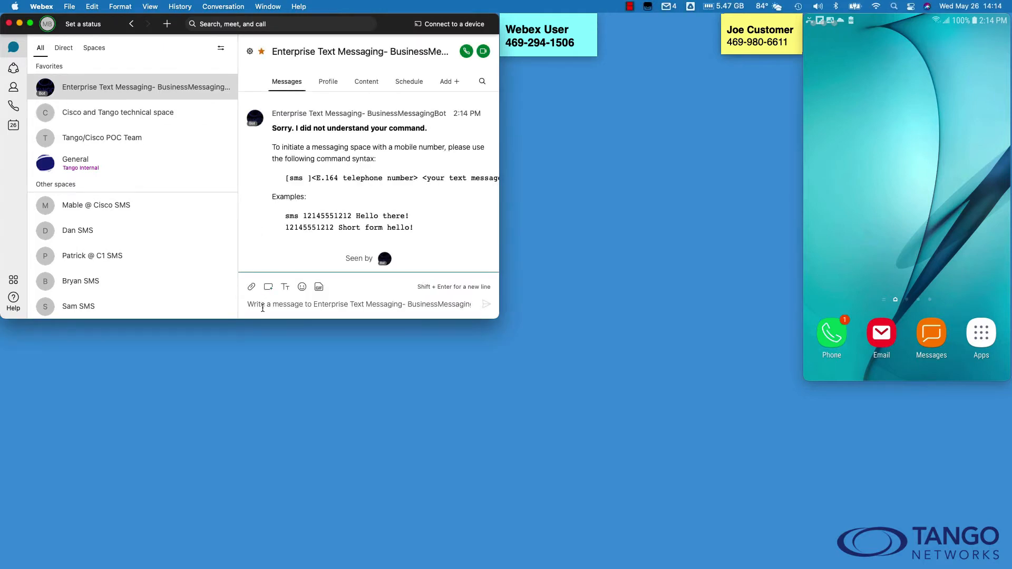
type("469980")
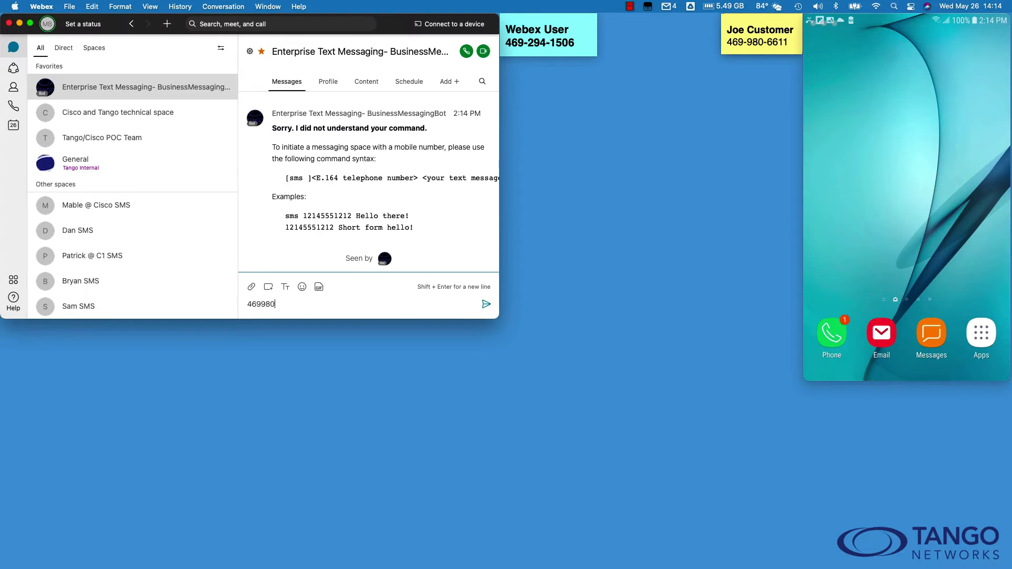
type("6611")
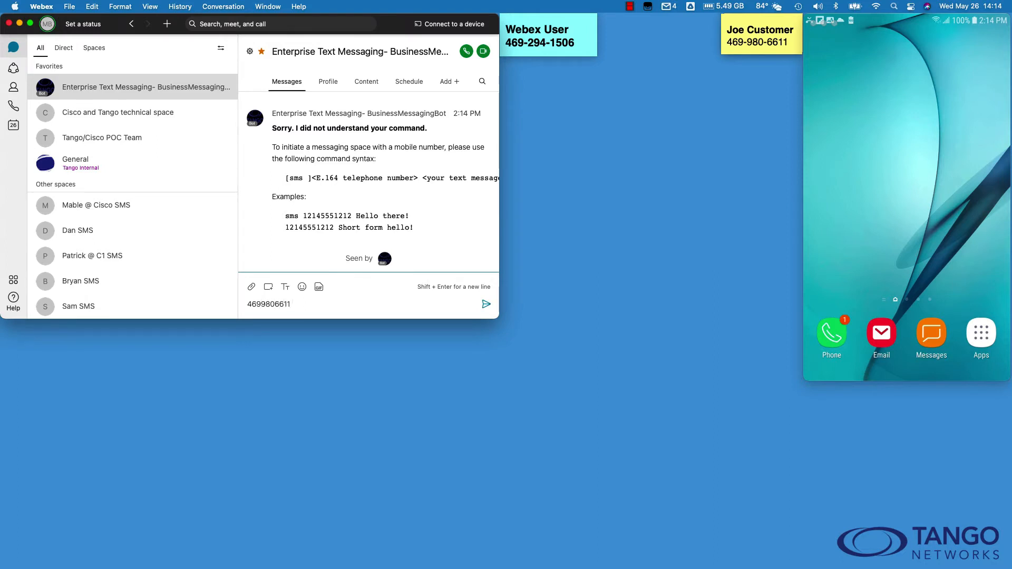
type("Howdy from")
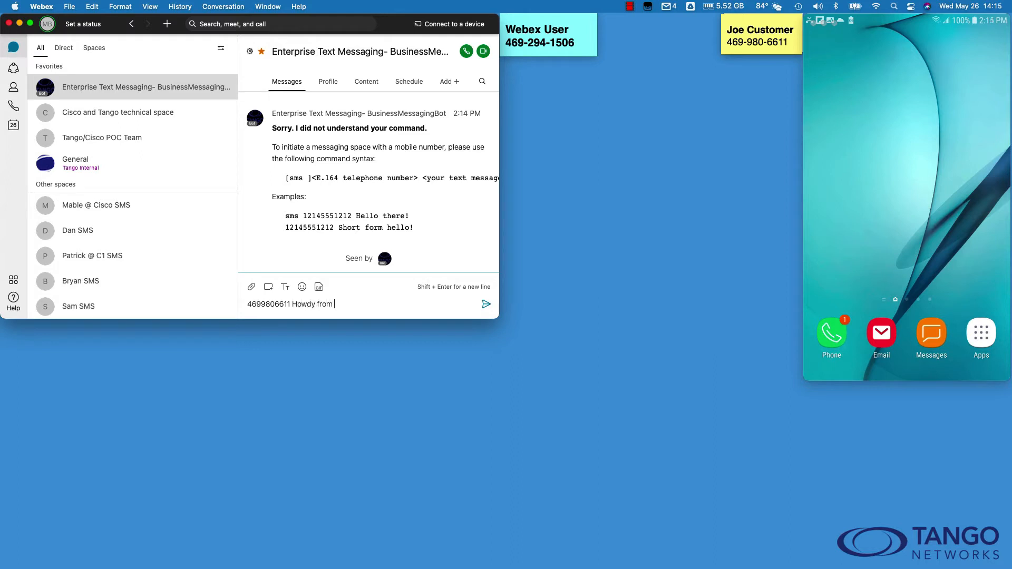
type("Webex!")
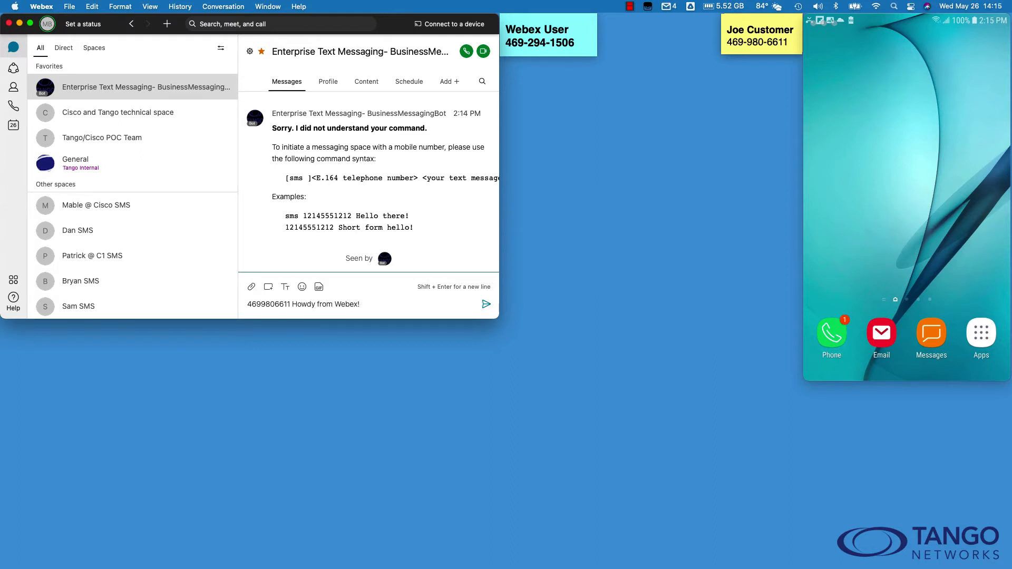
left_click(486, 303)
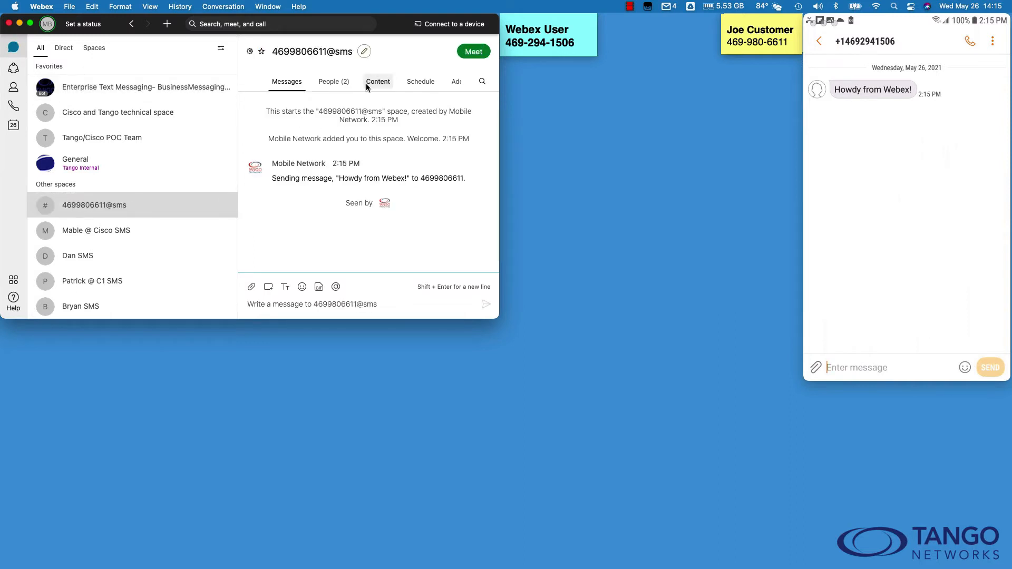
left_click(364, 51)
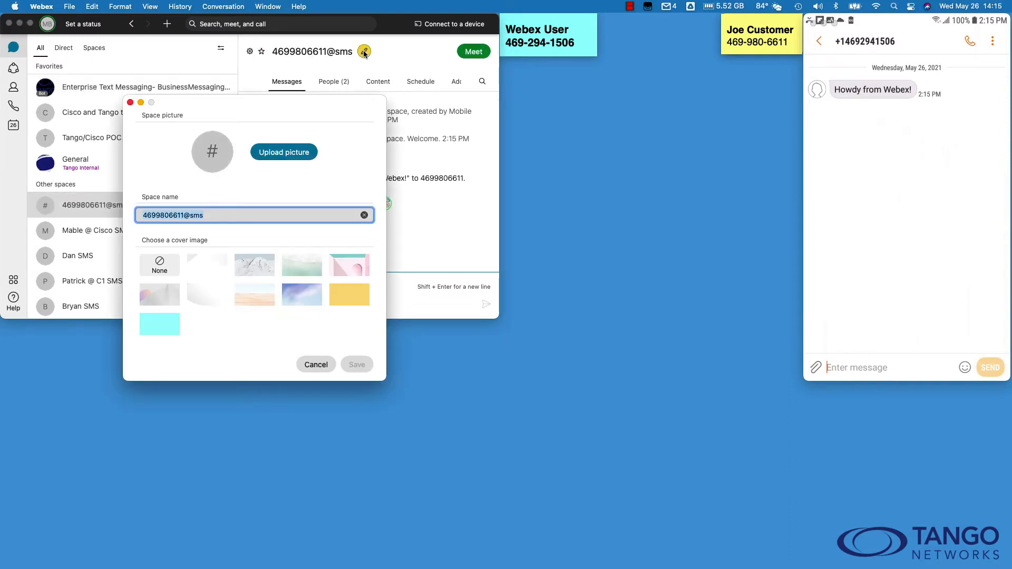
type("Joe Cus")
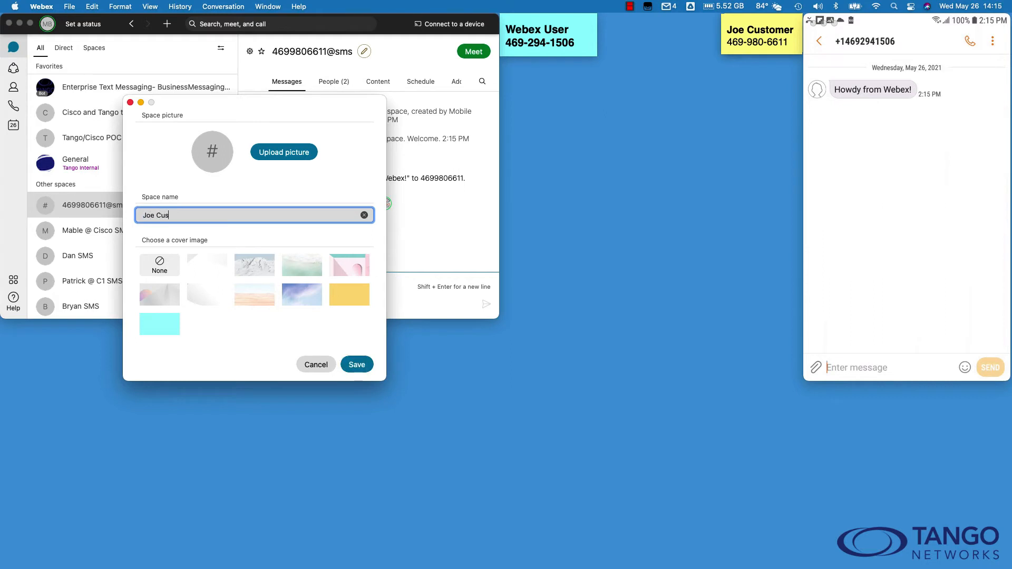
type("tomer SMS")
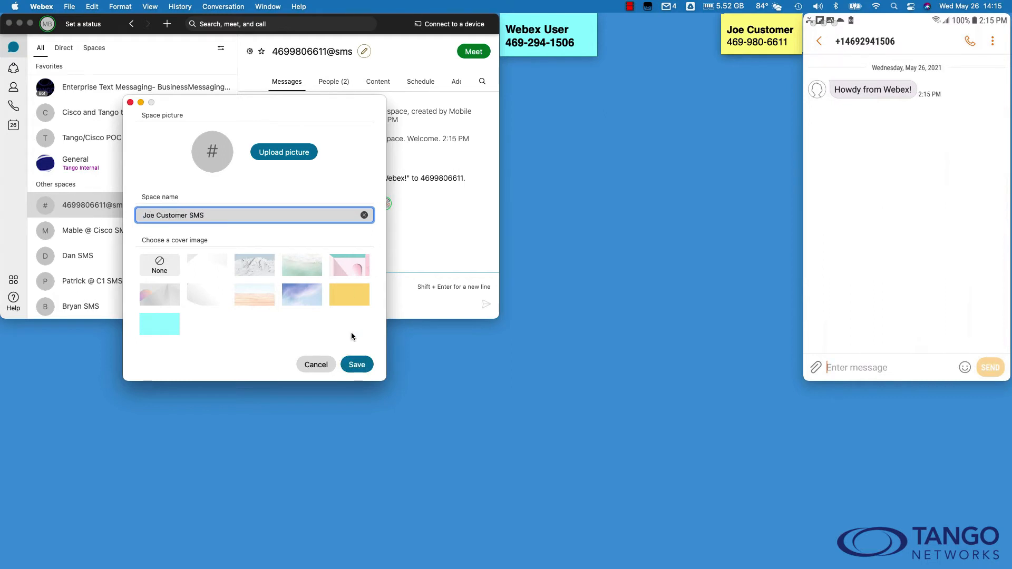
left_click(356, 364)
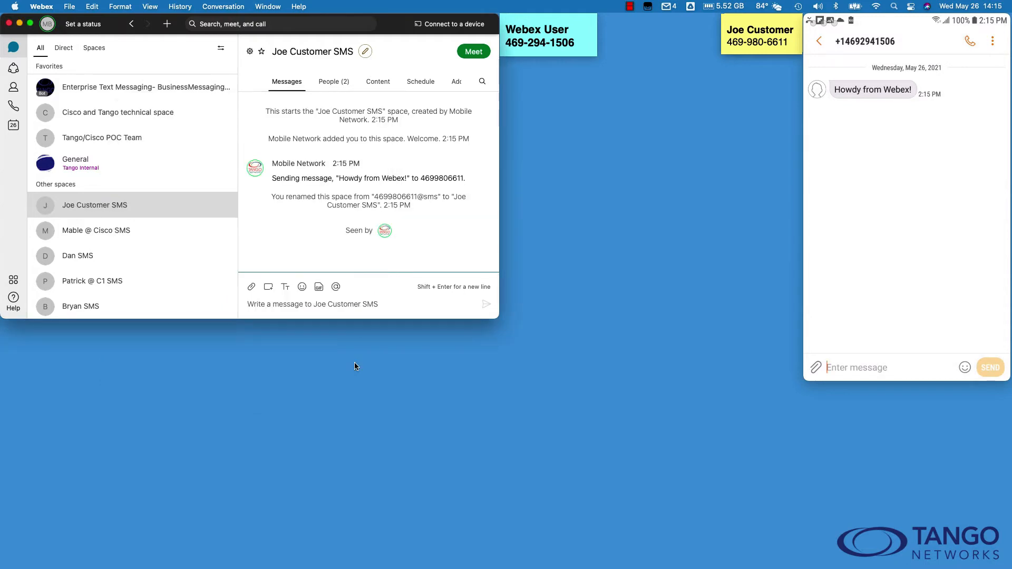
mouse_move(1004, 221)
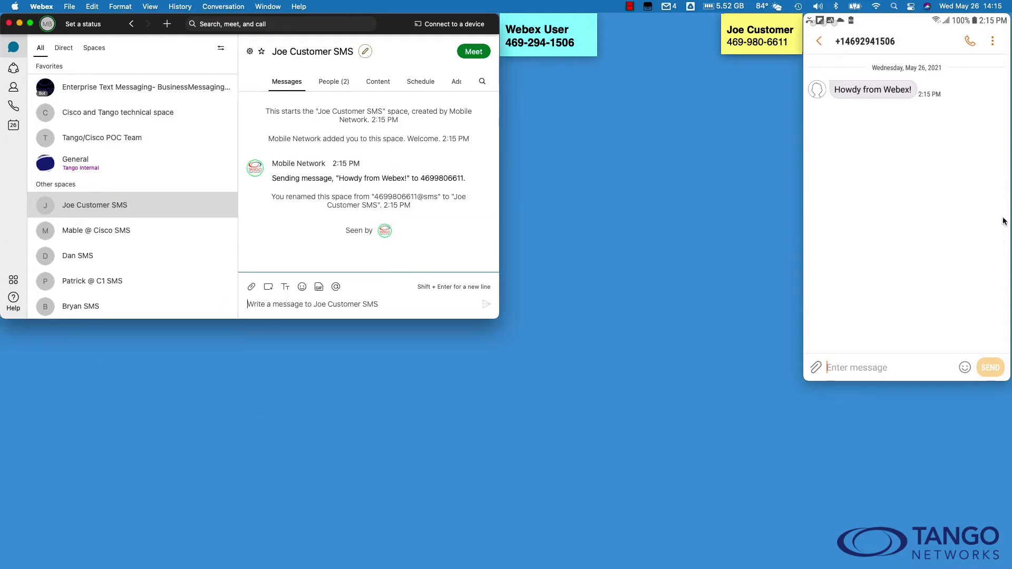
- Reply 'Hi' from the mirrored Android phone, then switch to the Mable @ Cisco SMS space
left_click(879, 367)
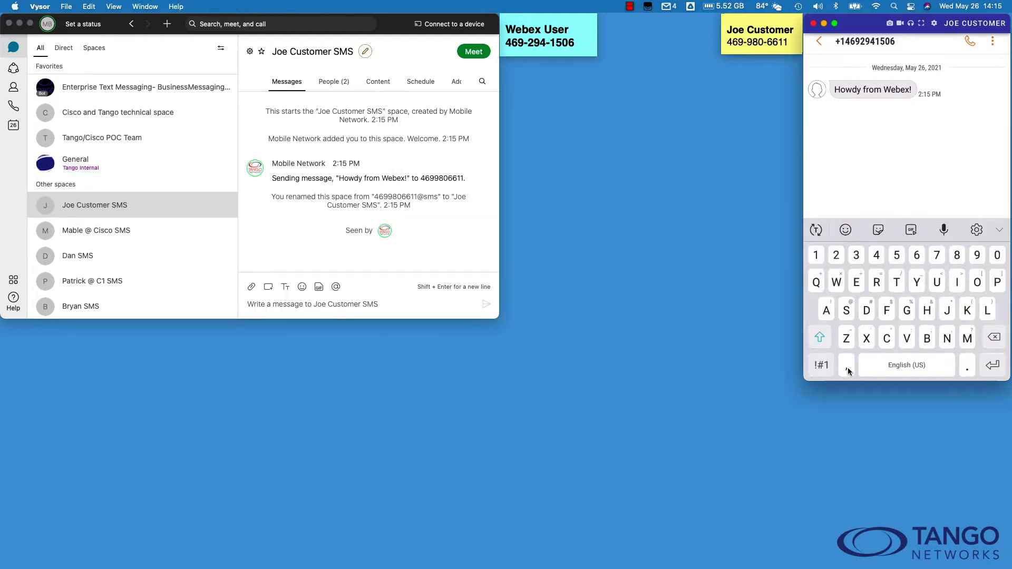
type("Hi")
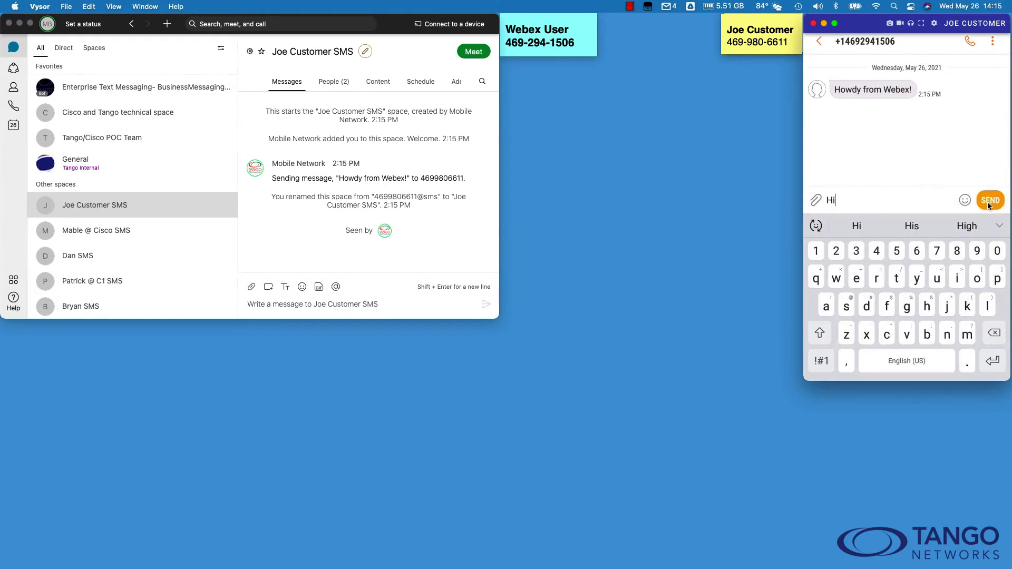
left_click(990, 201)
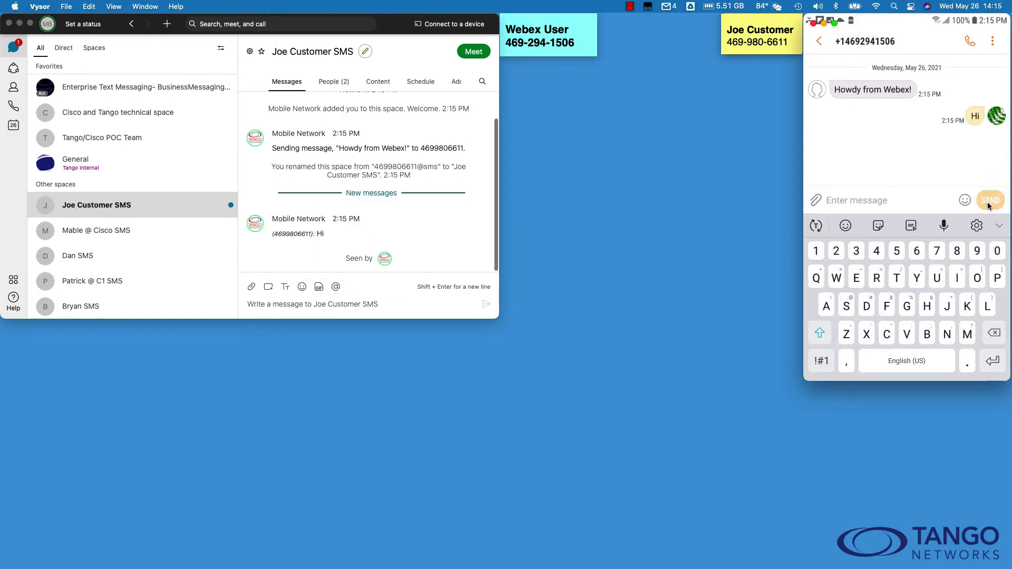
mouse_move(347, 234)
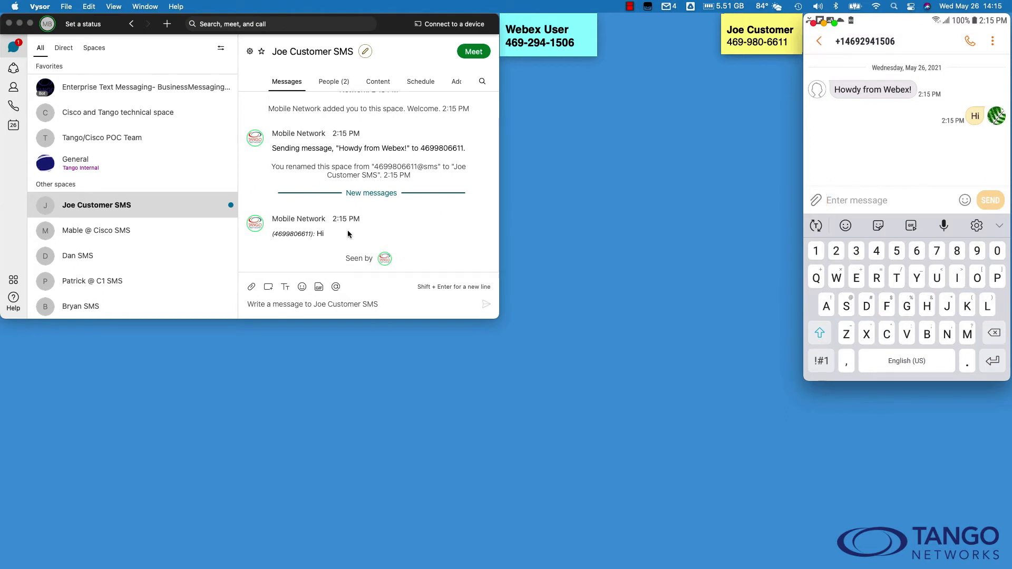
mouse_move(353, 208)
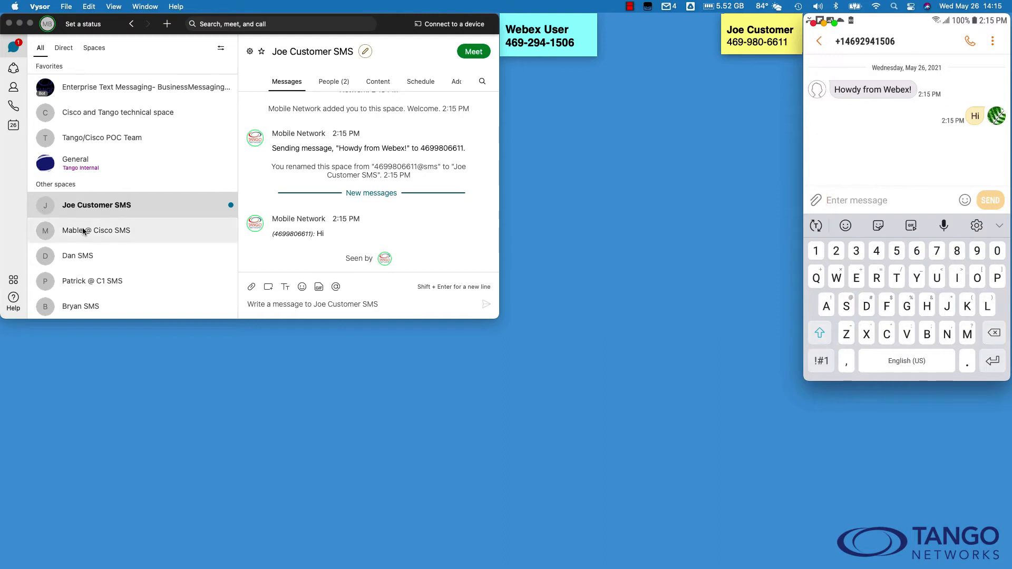
mouse_move(99, 212)
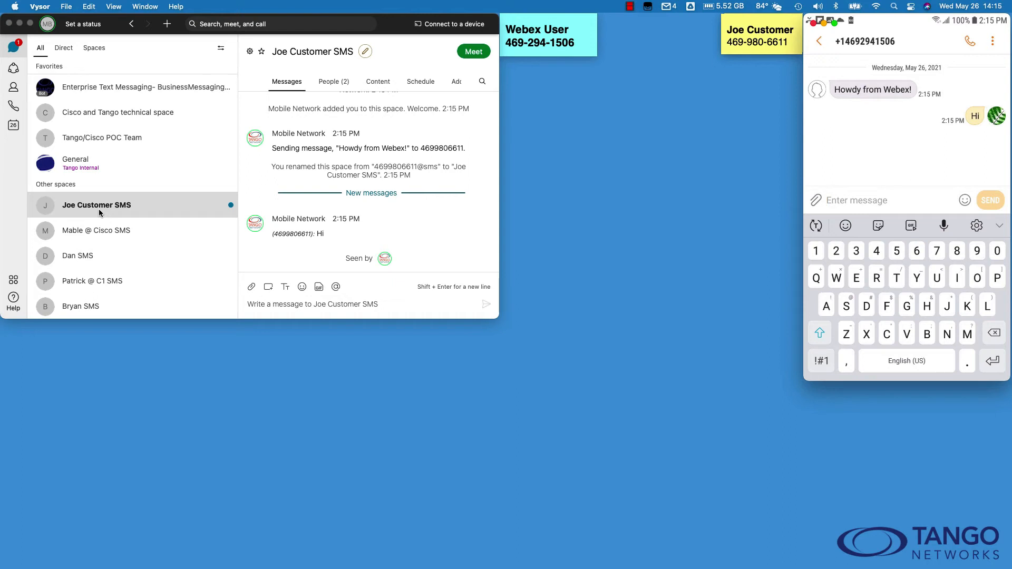
mouse_move(99, 230)
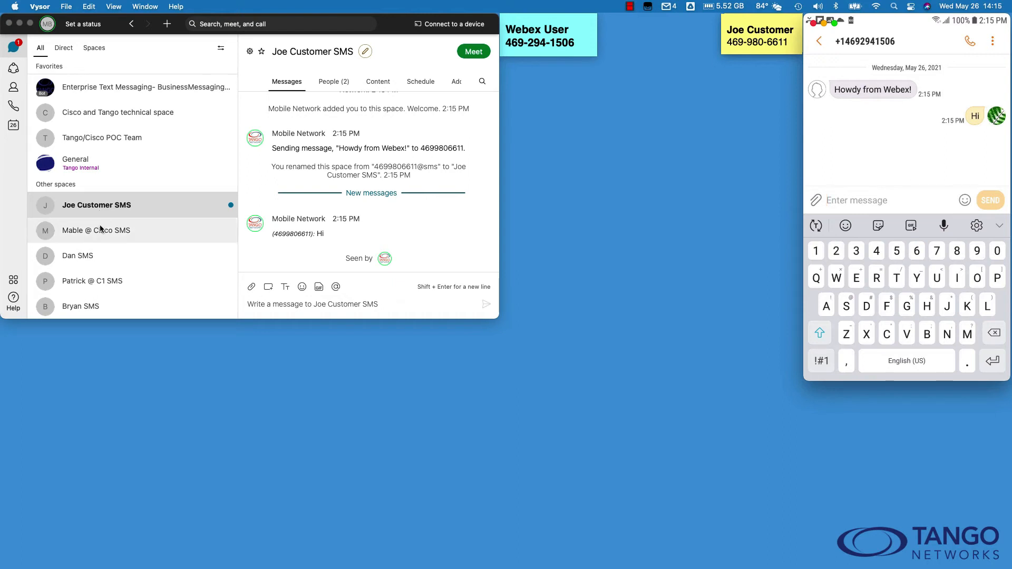
left_click(96, 231)
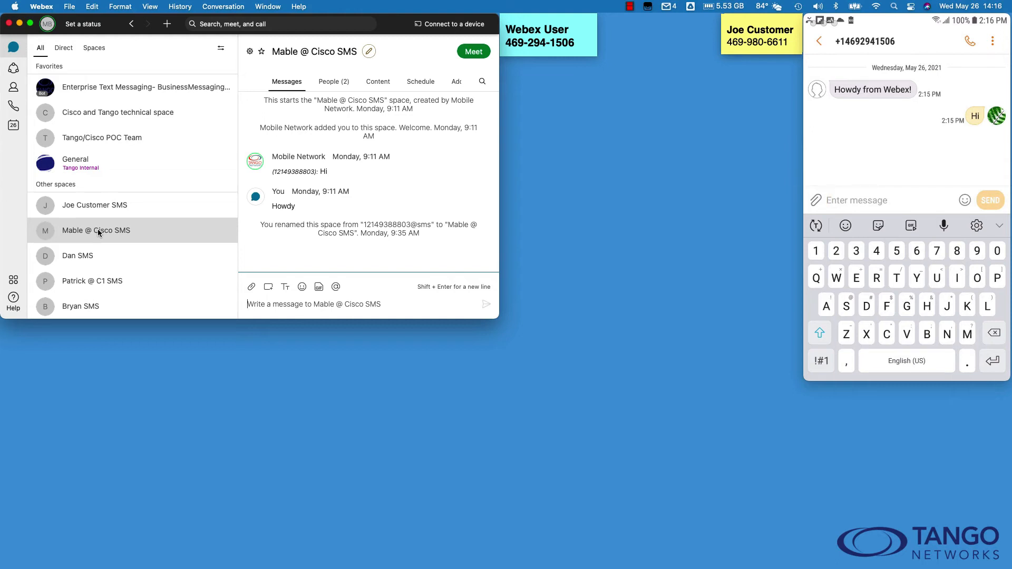
mouse_move(563, 554)
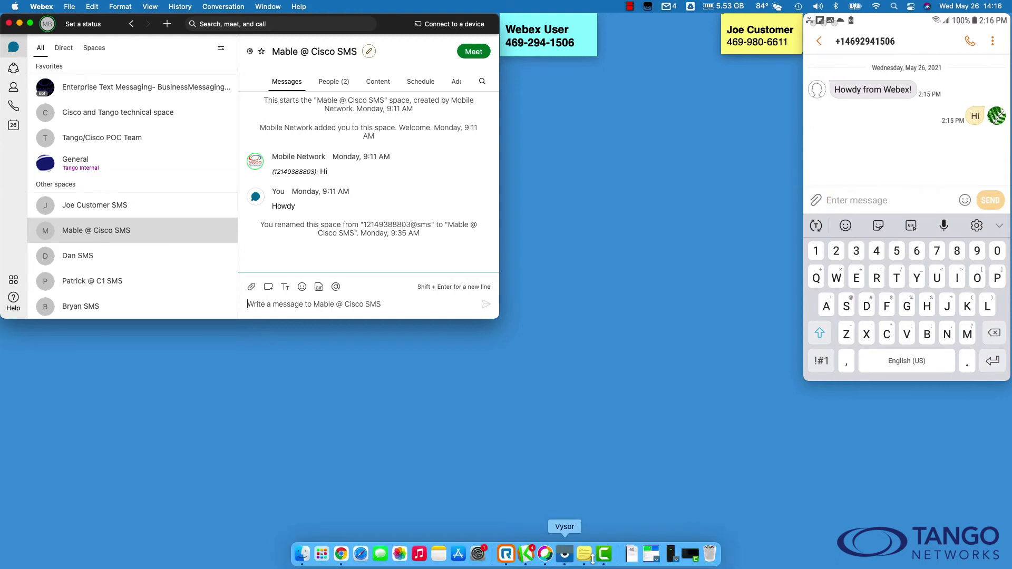
- From the mirrored iPhone, text 'Good afternoon!' to the Webex number
left_click(564, 554)
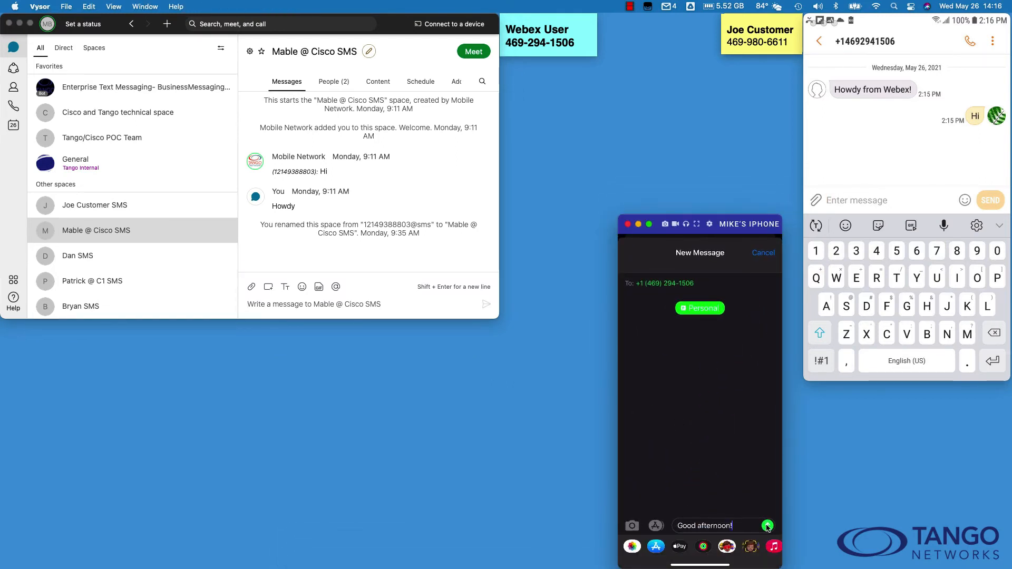
left_click(768, 525)
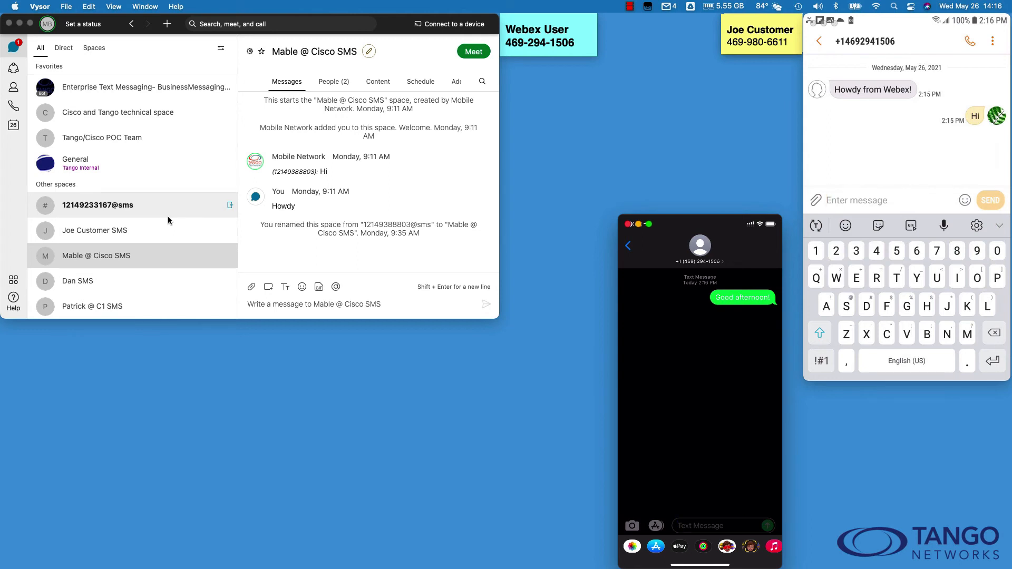
mouse_move(82, 222)
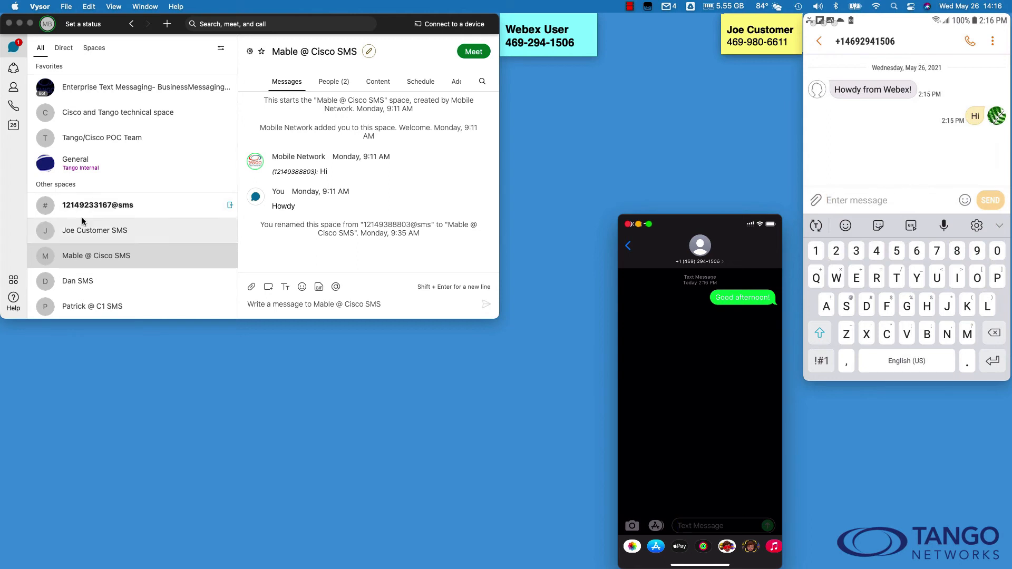
left_click(98, 205)
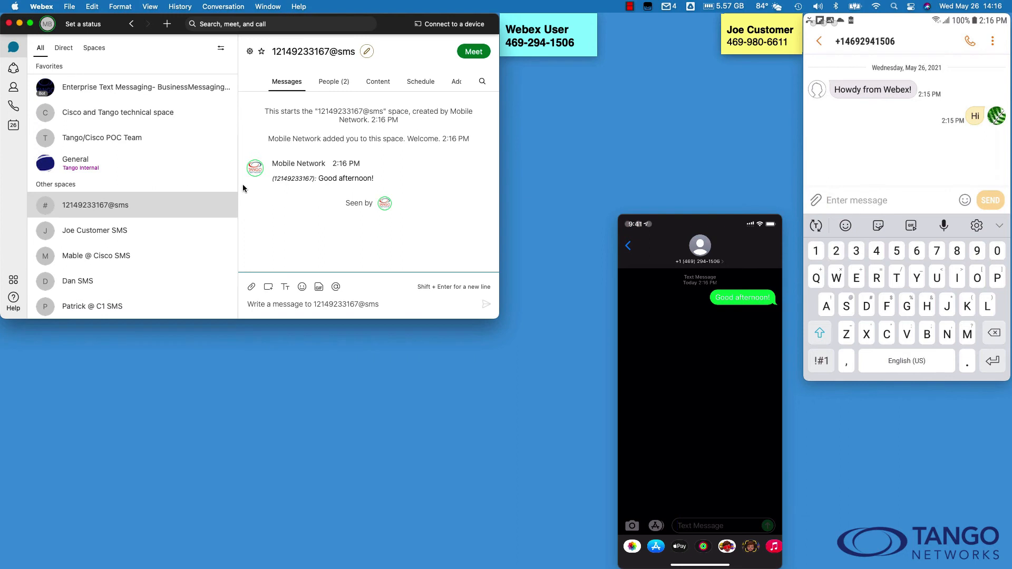
type("Hw")
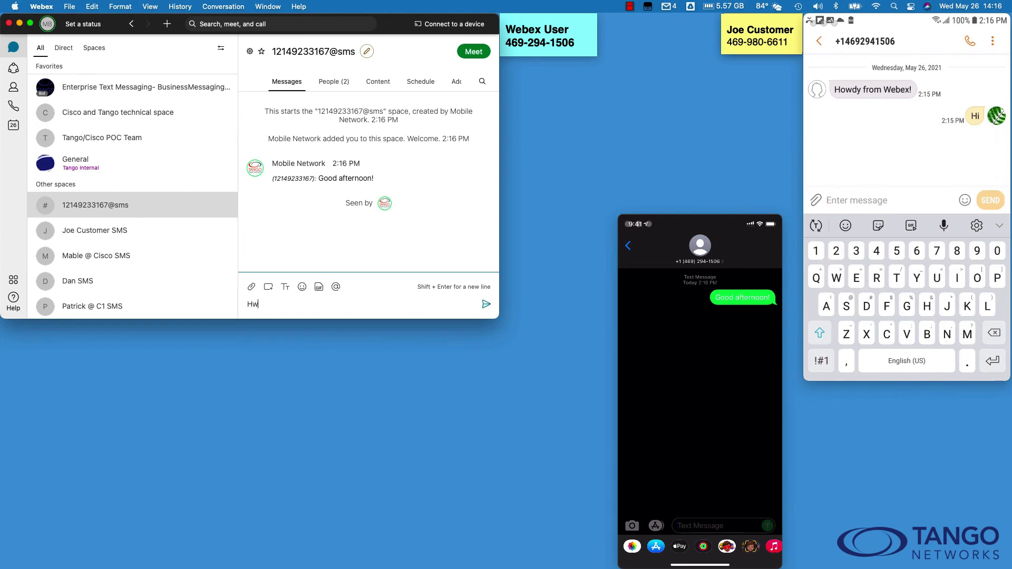
type("Hello")
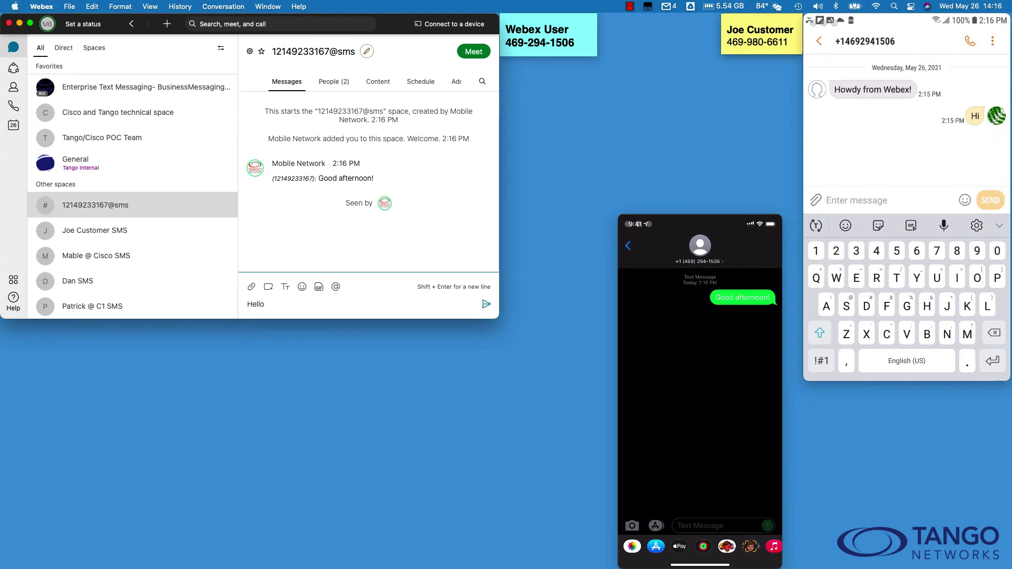
left_click(486, 303)
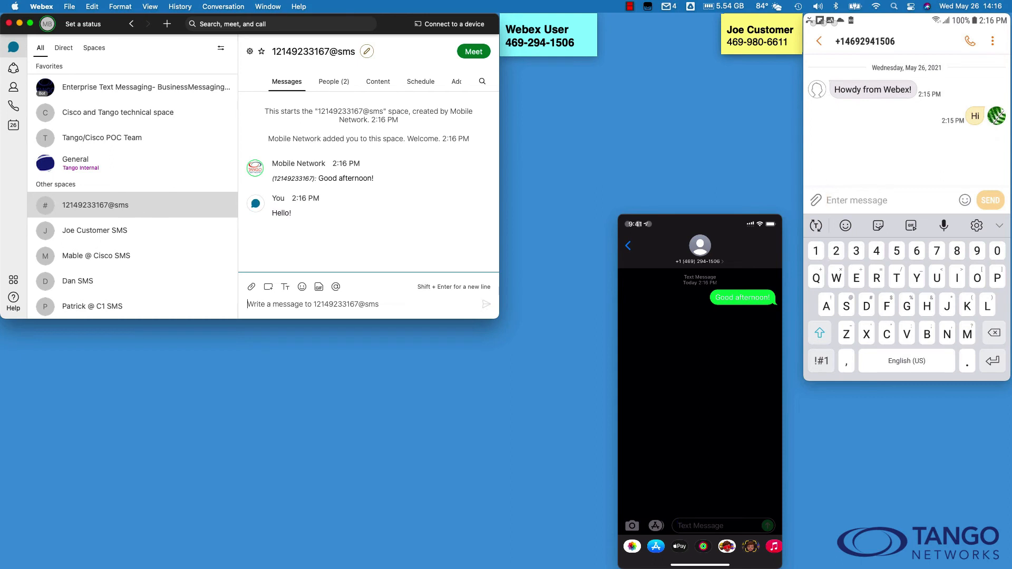